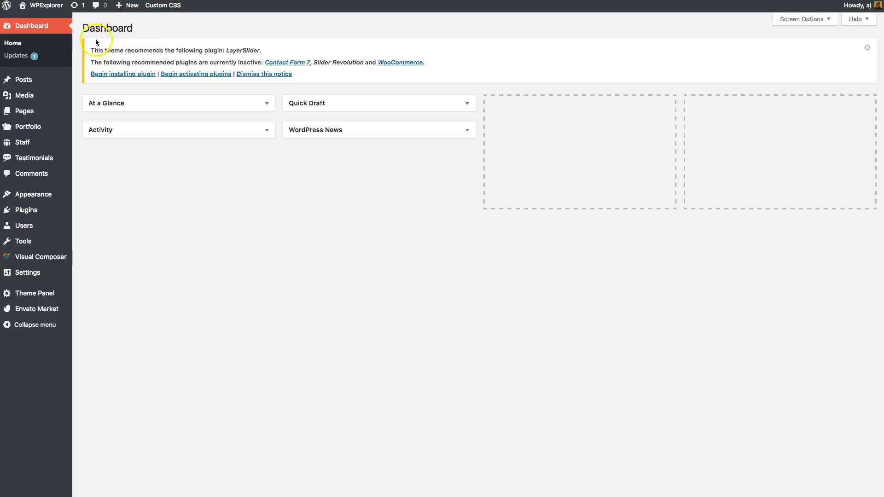
{"action": "mouse_move", "coordinate": [210, 52]}
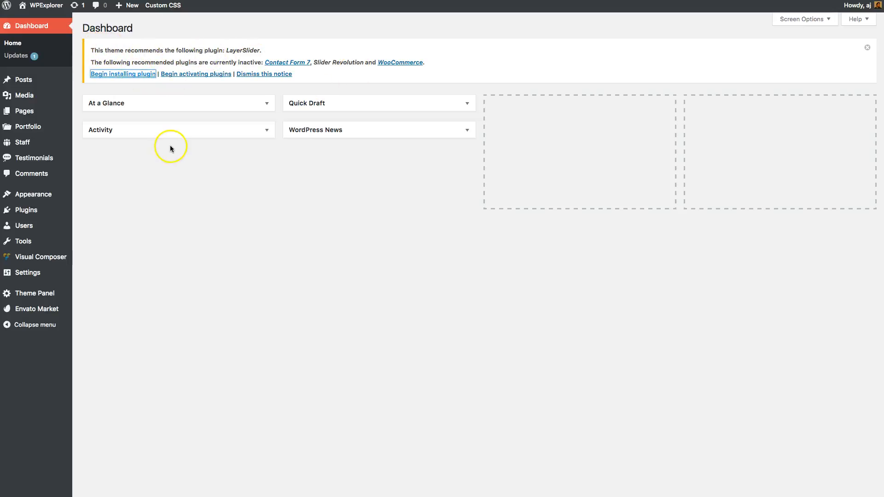
Follow the dashboard notice's 'Begin installing plugin' link to reach Install Required Plugins.
{"action": "left_click", "coordinate": [122, 74]}
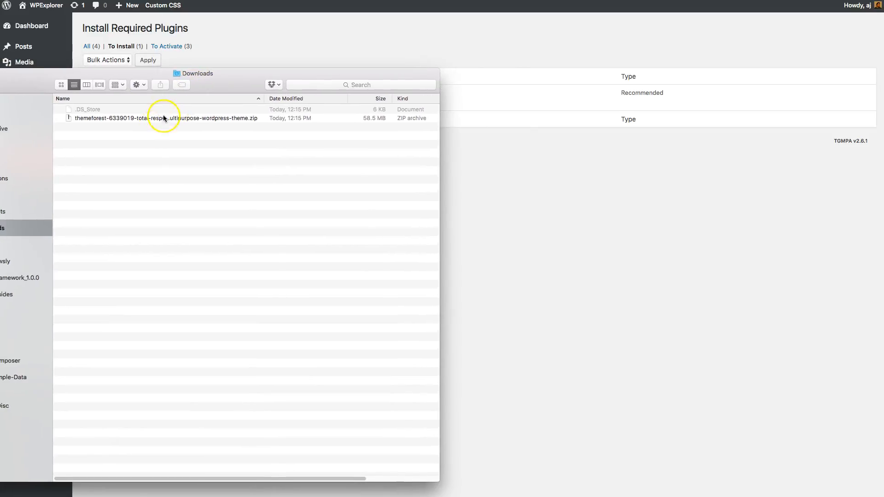
Unzip the Total-3.5.3 download and Total.zip, then browse into Total > framework > plugins.
{"action": "left_click", "coordinate": [164, 118]}
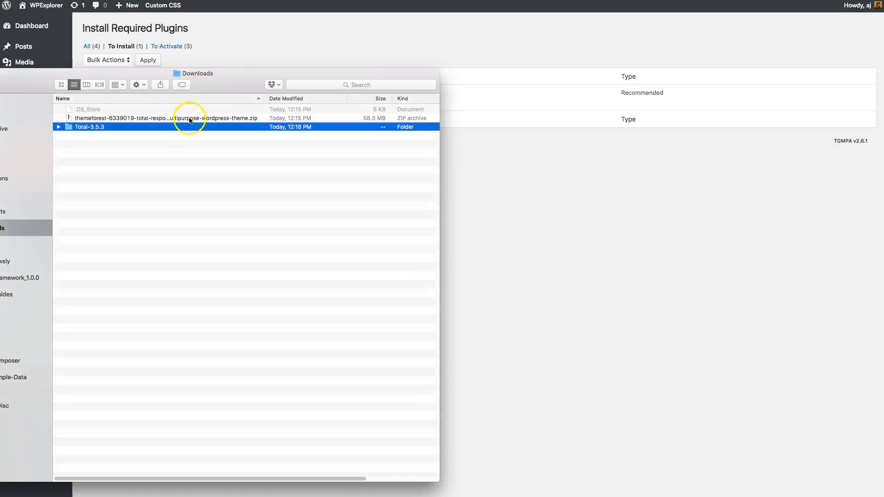
{"action": "double_click", "coordinate": [89, 127]}
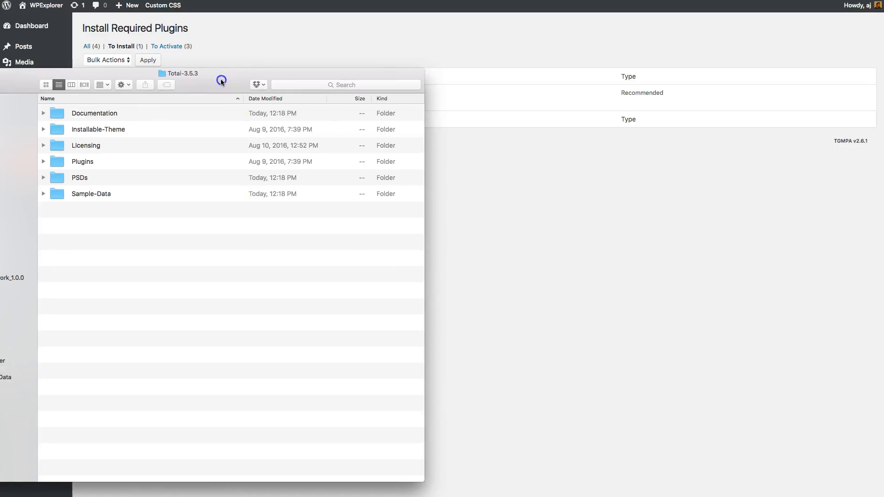
{"action": "double_click", "coordinate": [99, 129]}
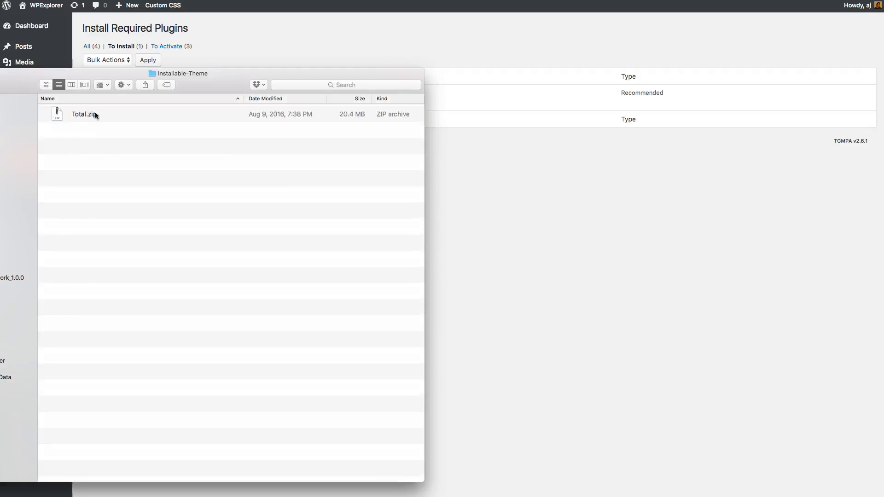
{"action": "double_click", "coordinate": [84, 115]}
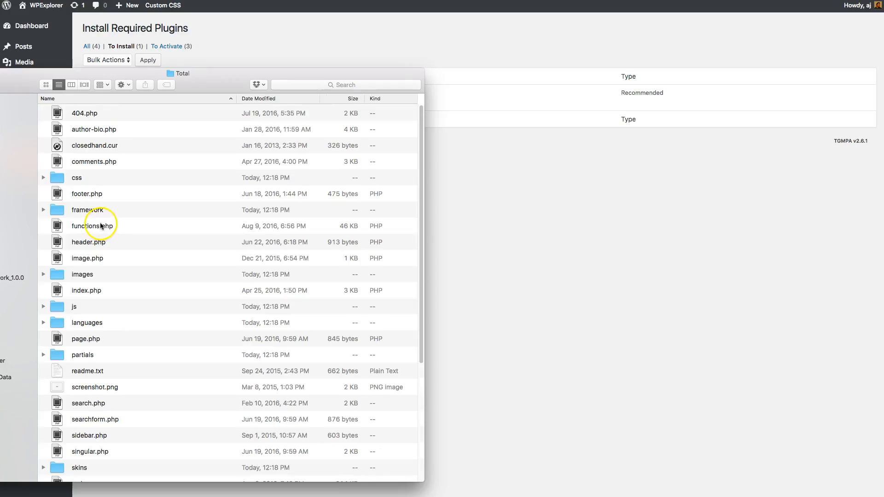
{"action": "double_click", "coordinate": [88, 210]}
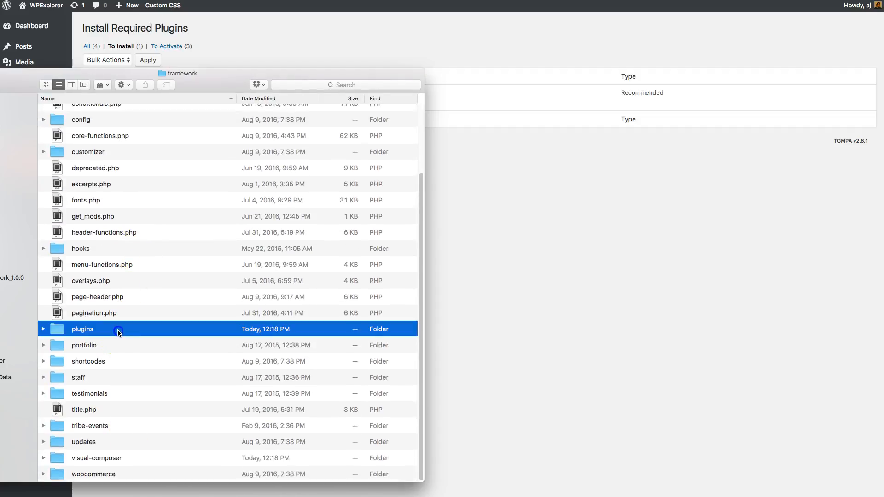
{"action": "double_click", "coordinate": [82, 329]}
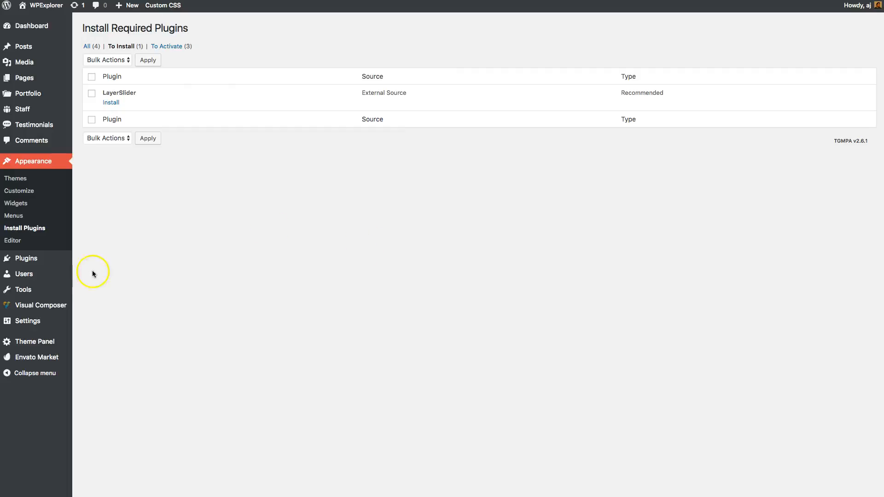
{"action": "mouse_move", "coordinate": [277, 233]}
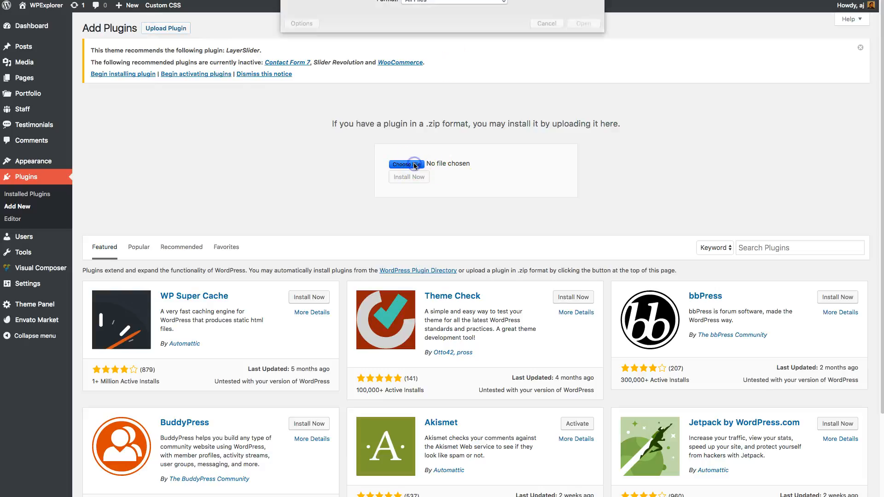
Upload LayerSlider.zip from Total > framework > plugins and run Install Now.
{"action": "left_click", "coordinate": [405, 164]}
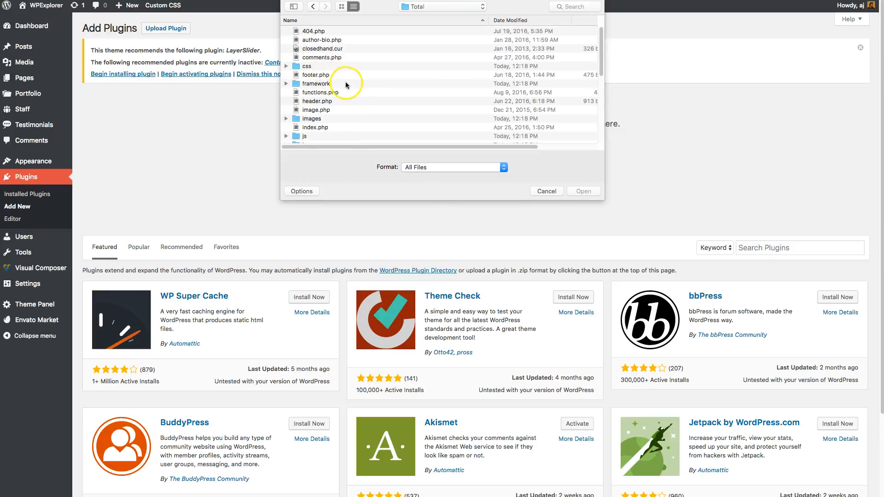
{"action": "double_click", "coordinate": [316, 84]}
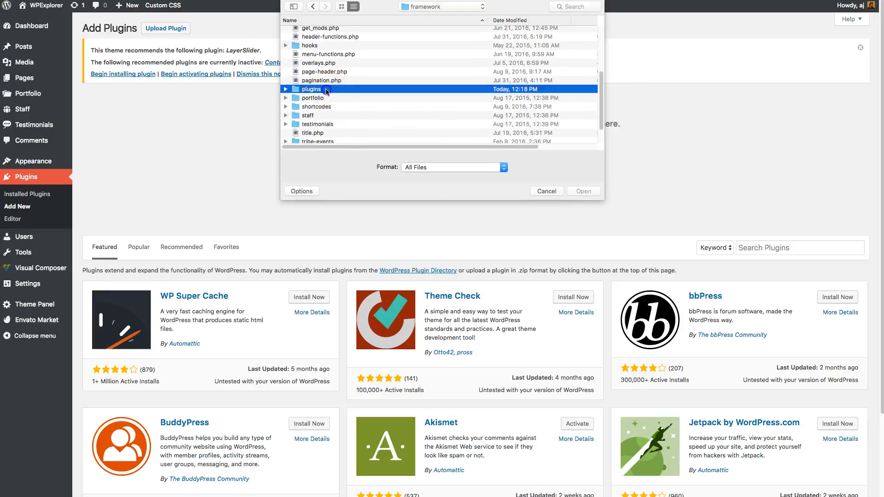
{"action": "double_click", "coordinate": [312, 89]}
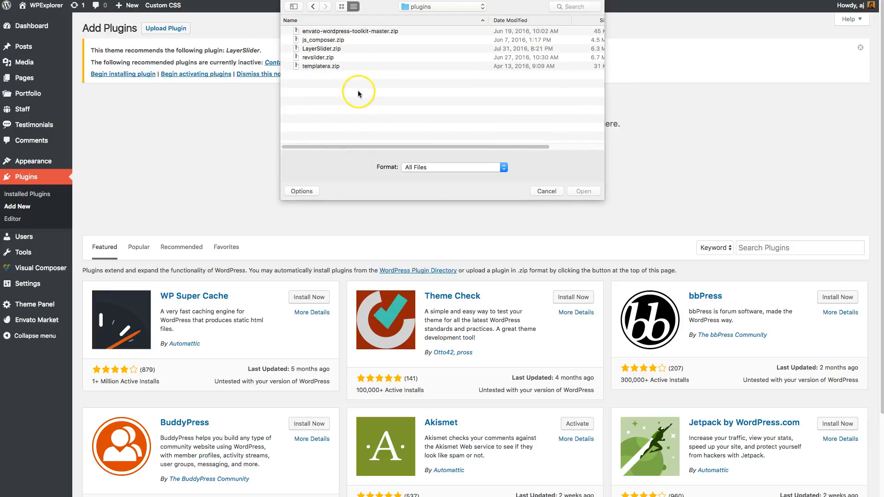
{"action": "mouse_move", "coordinate": [332, 45]}
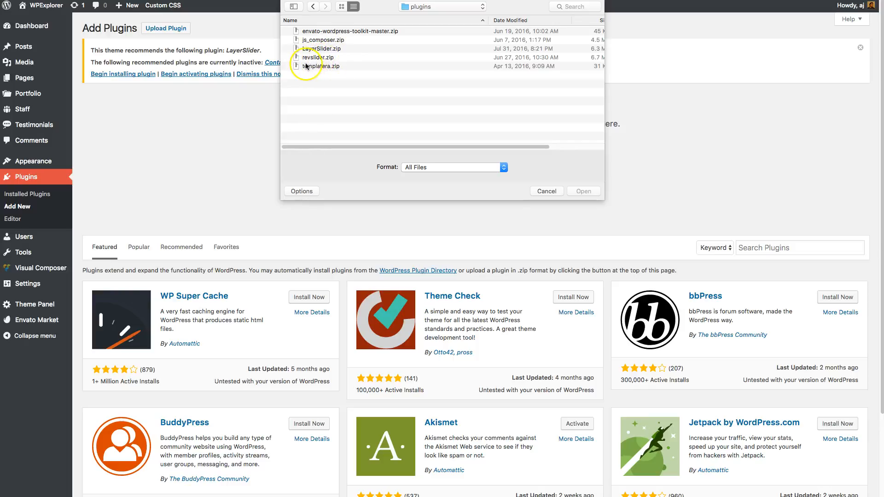
{"action": "left_click", "coordinate": [321, 49]}
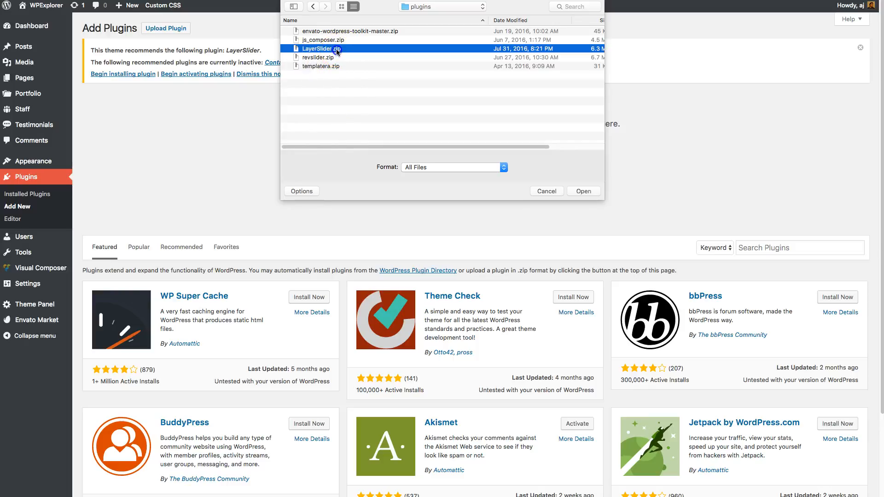
{"action": "left_click", "coordinate": [582, 191]}
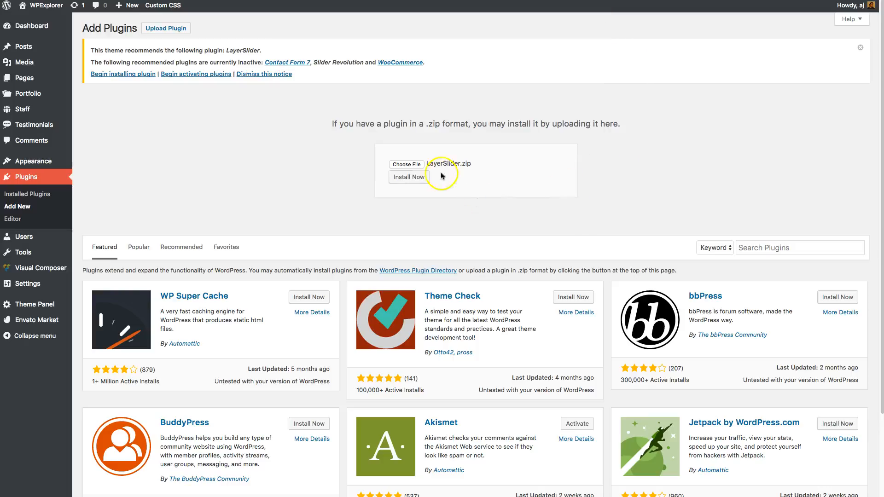
{"action": "left_click", "coordinate": [408, 177]}
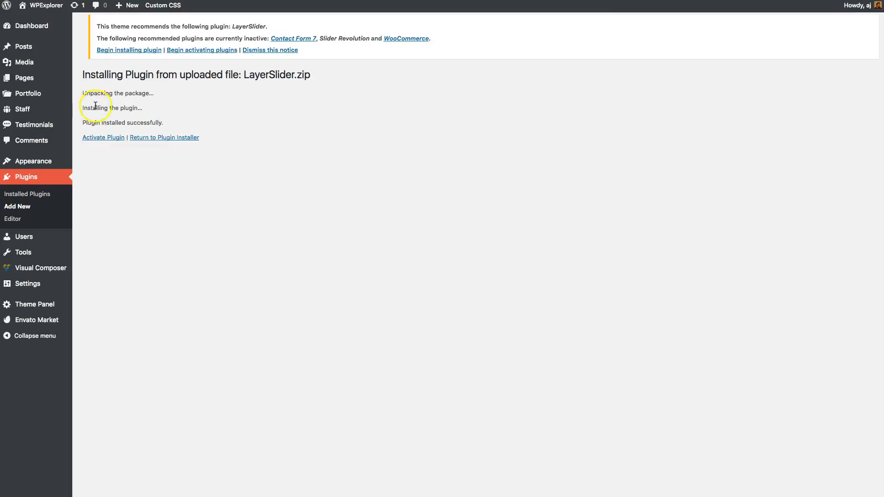